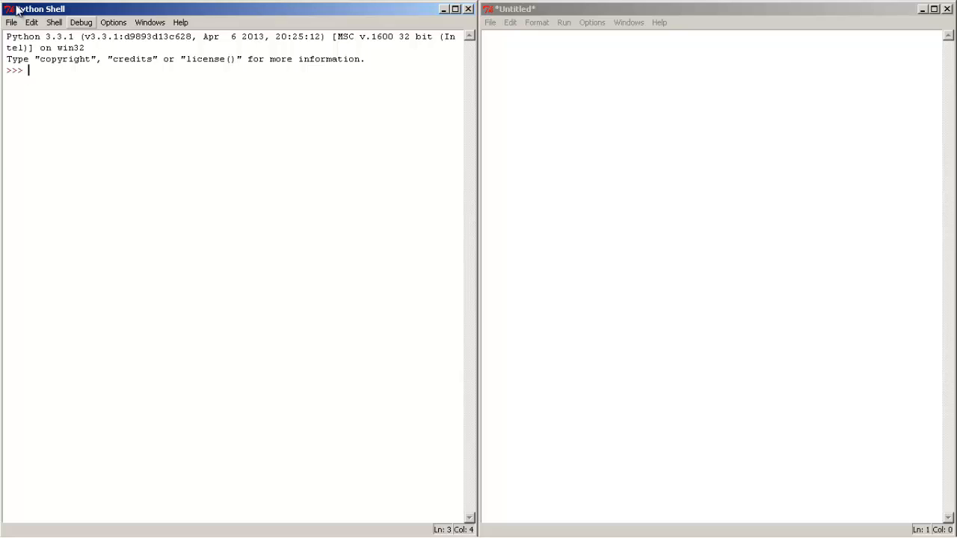
# - Give the blank Untitled editor window focus so code can be written
pyautogui.click(9, 22)
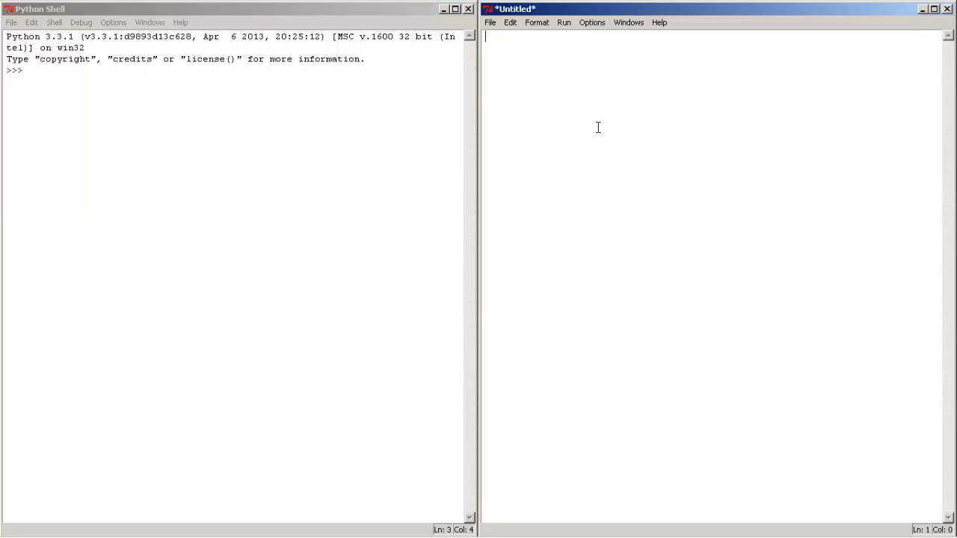
pyautogui.moveTo(589, 99)
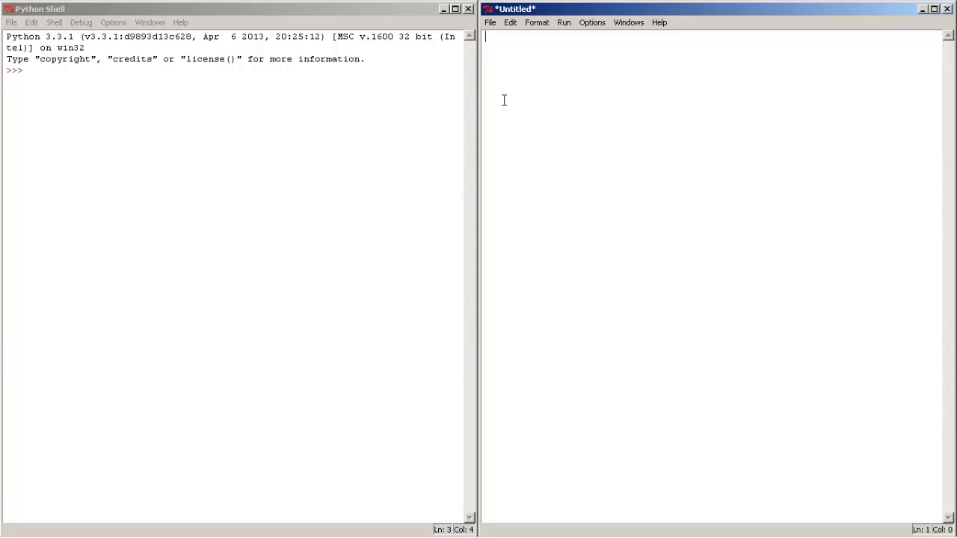
pyautogui.moveTo(505, 101)
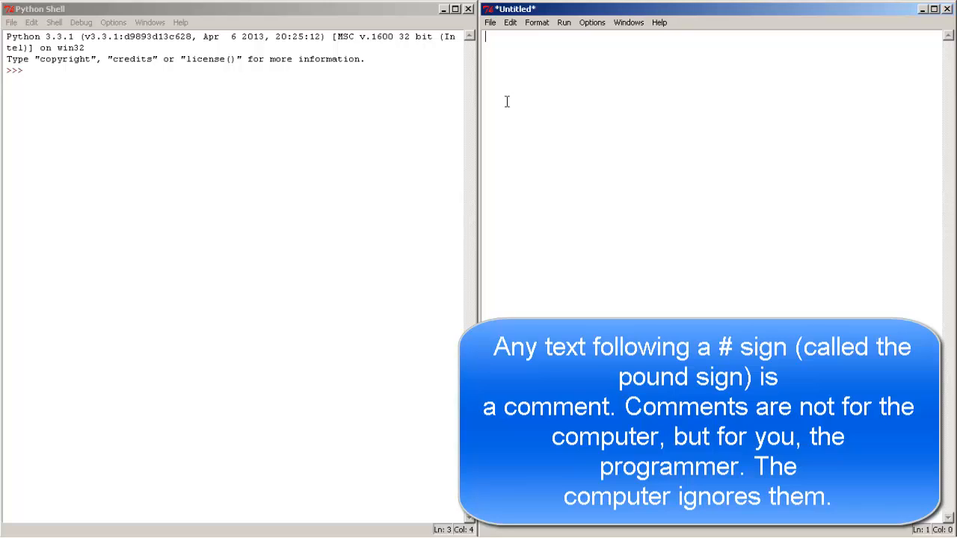
# - Write the first line as the comment '#pet name awesome whateves'
pyautogui.write('#')
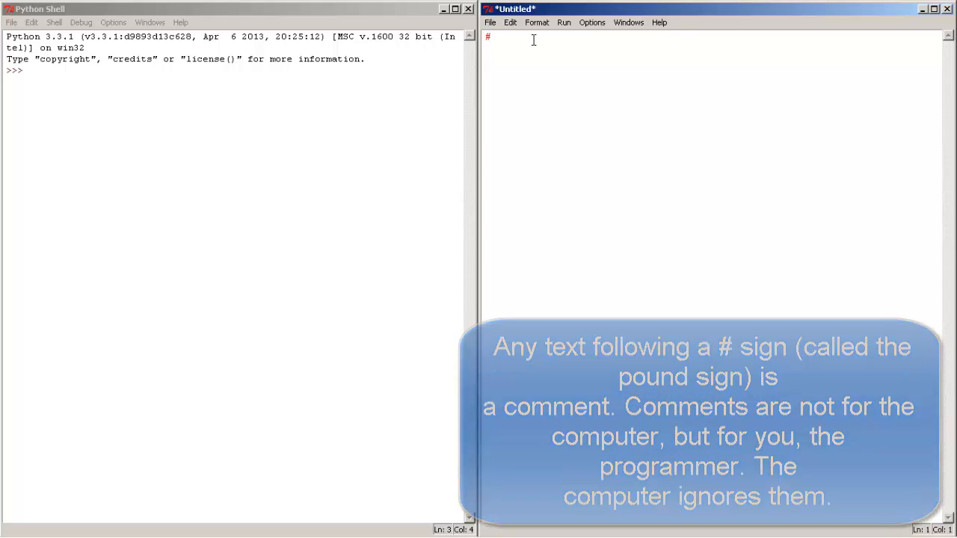
pyautogui.click(531, 42)
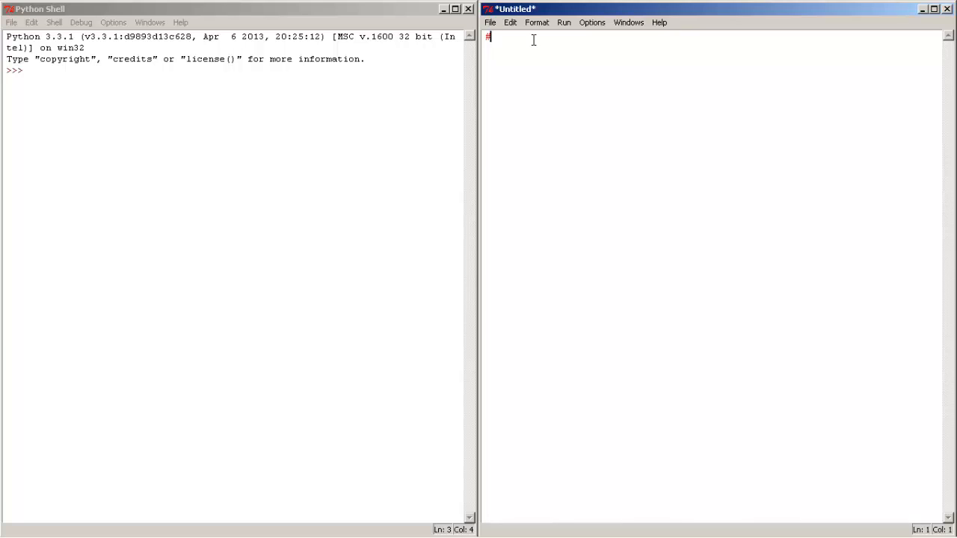
pyautogui.write('pet name')
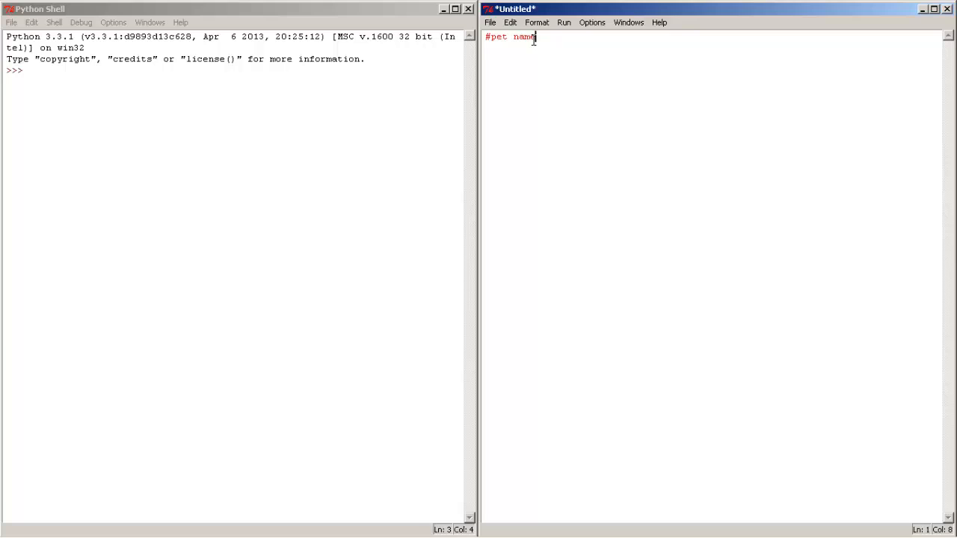
pyautogui.write('awesome what')
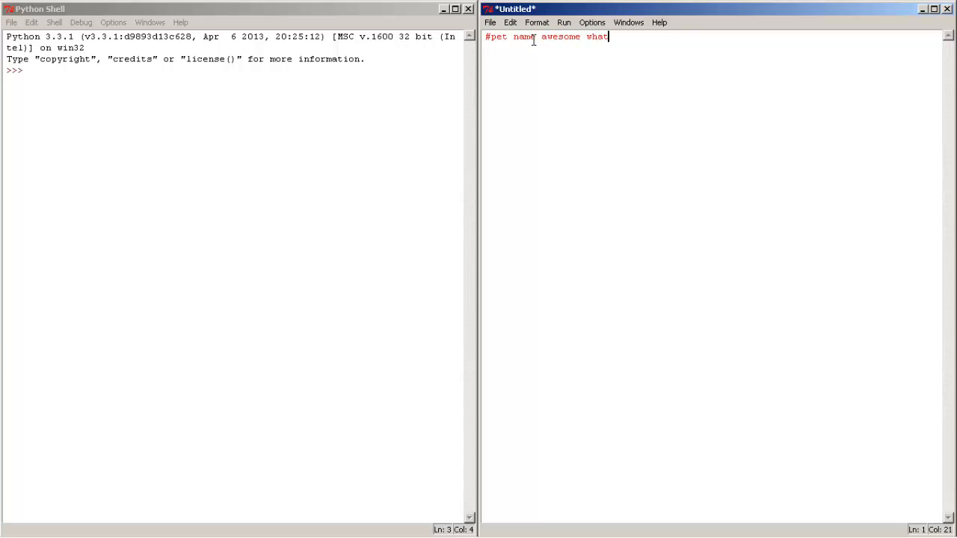
pyautogui.write('eves')
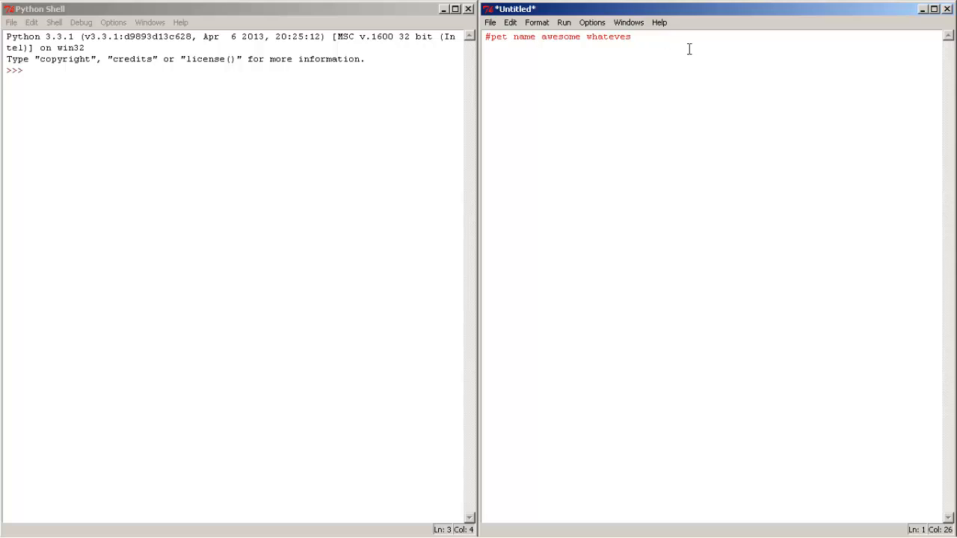
pyautogui.moveTo(681, 45)
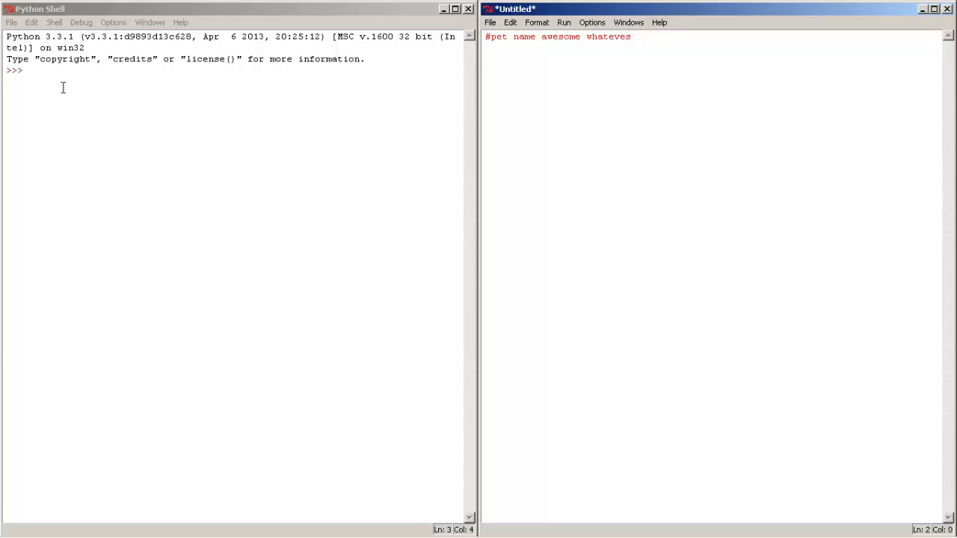
# - Add line 2: print ("whats your pet name?")
pyautogui.write('pri')
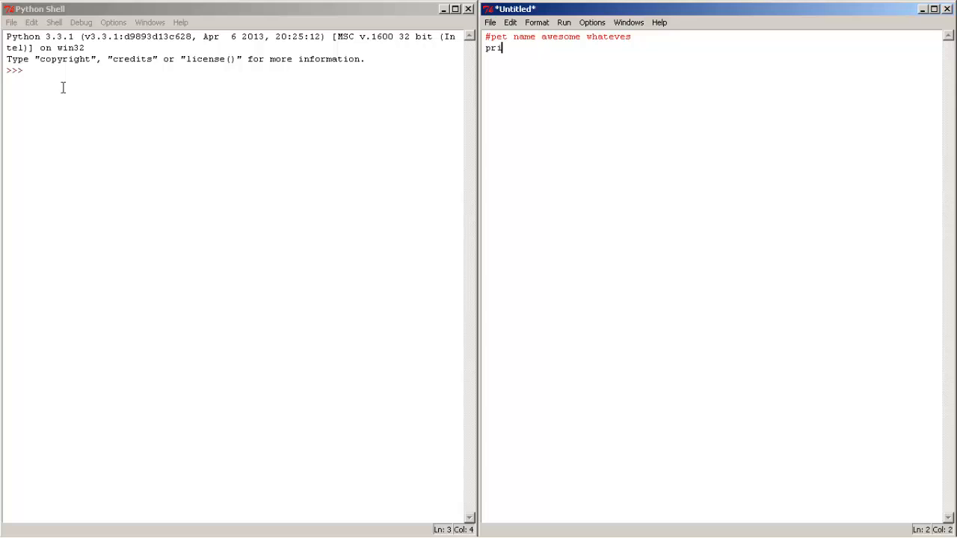
pyautogui.write('nt (')
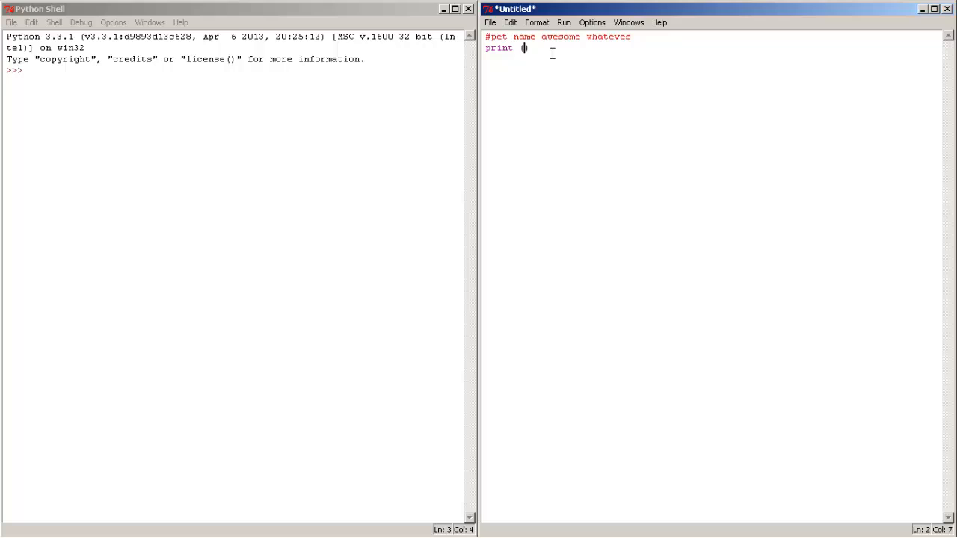
pyautogui.write('"')
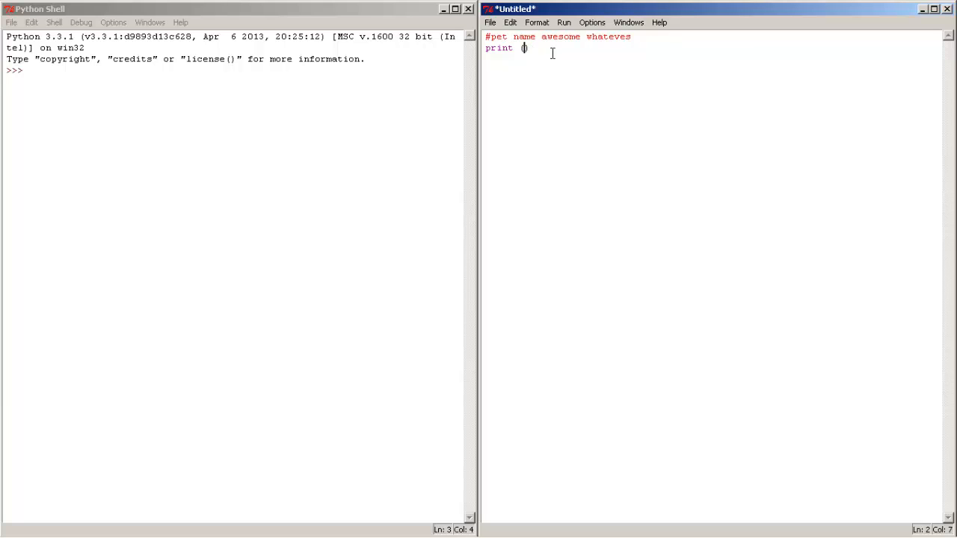
pyautogui.write('ts yo')
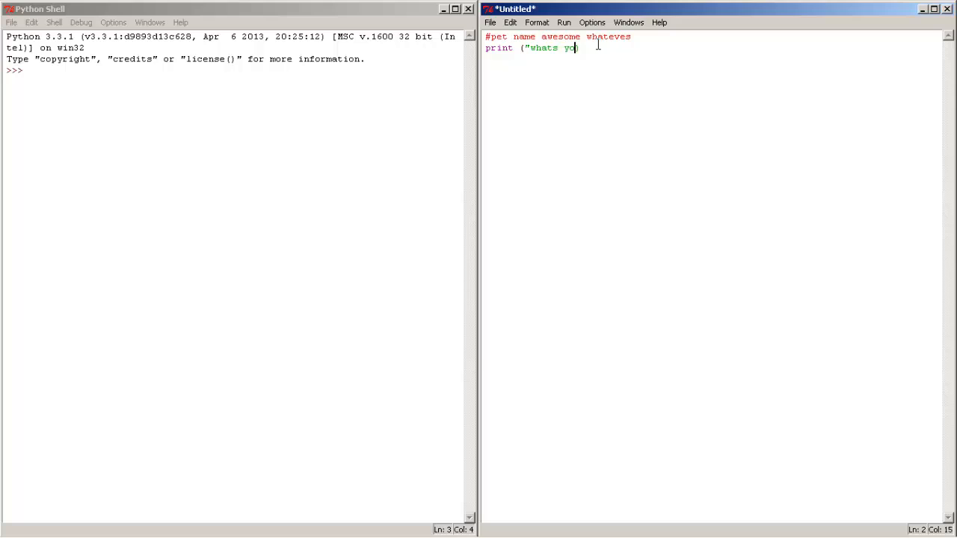
pyautogui.write('ur pet n')
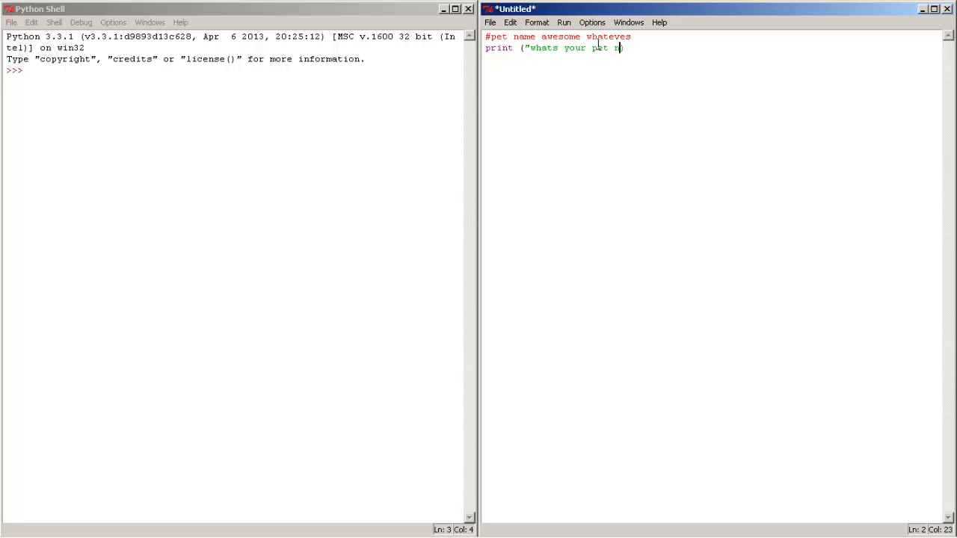
pyautogui.write('ame?")')
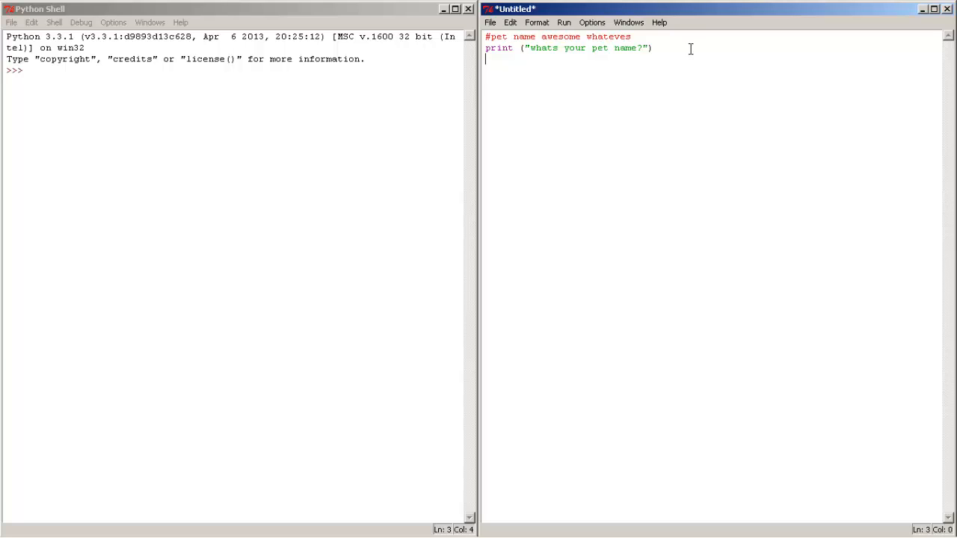
# - Add line 3: pet = input(), and move to a new line below it
pyautogui.write('pet')
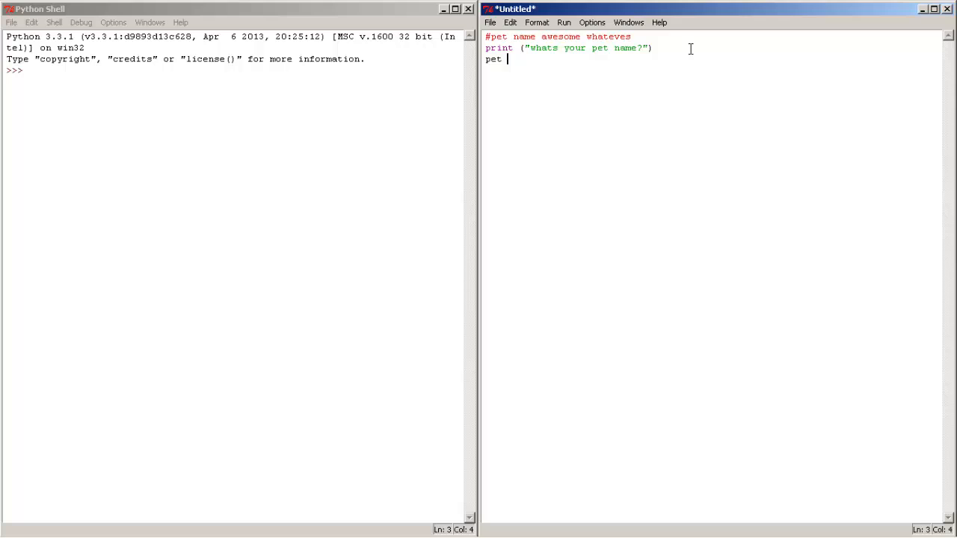
pyautogui.write('= inp')
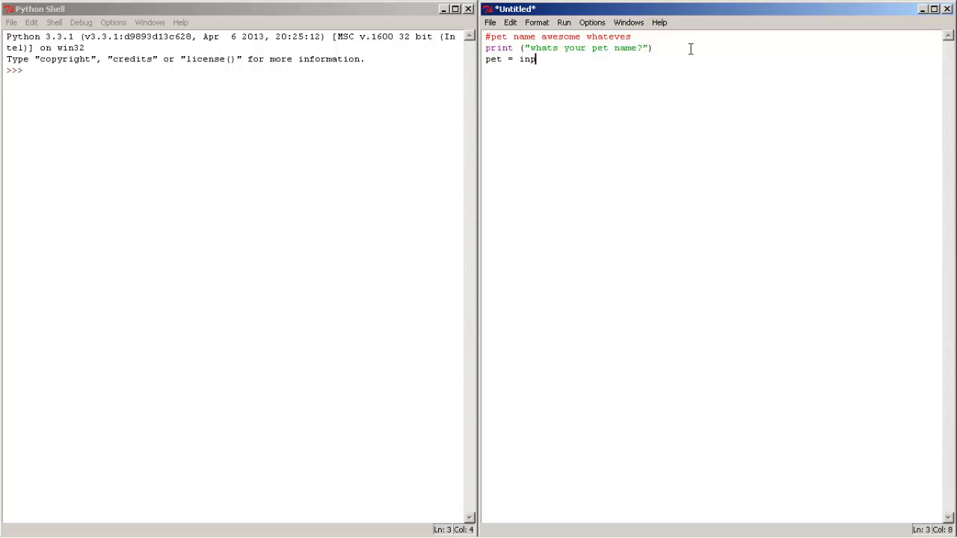
pyautogui.write('ut(')
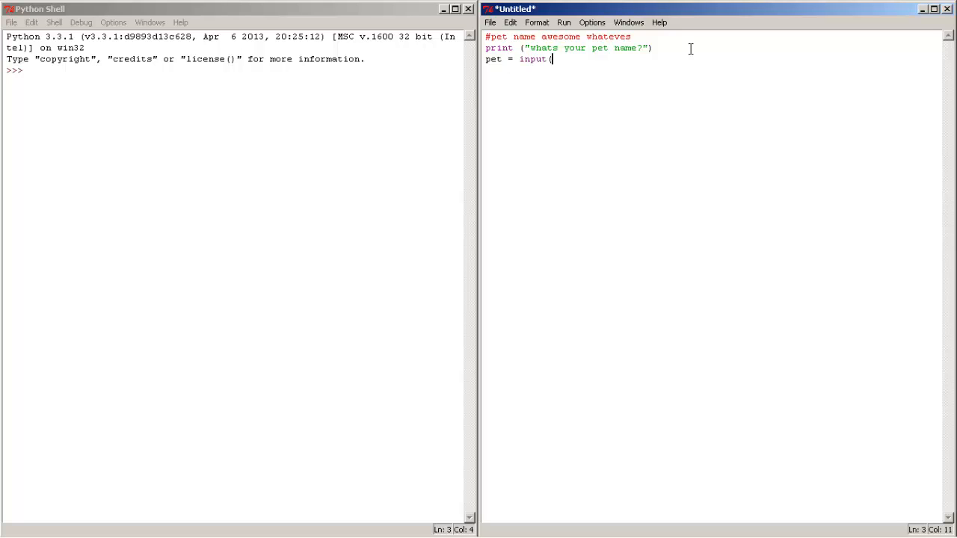
pyautogui.write(')')
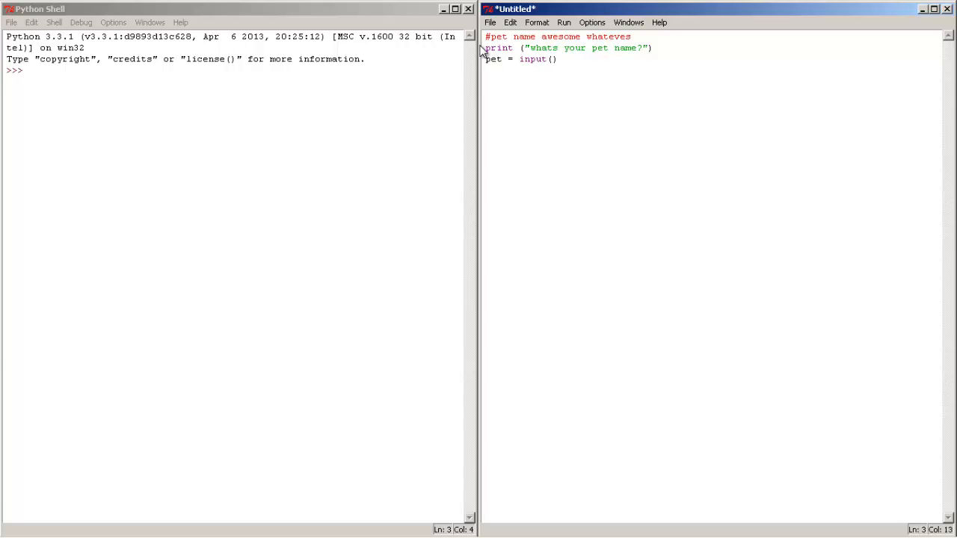
pyautogui.click(661, 48)
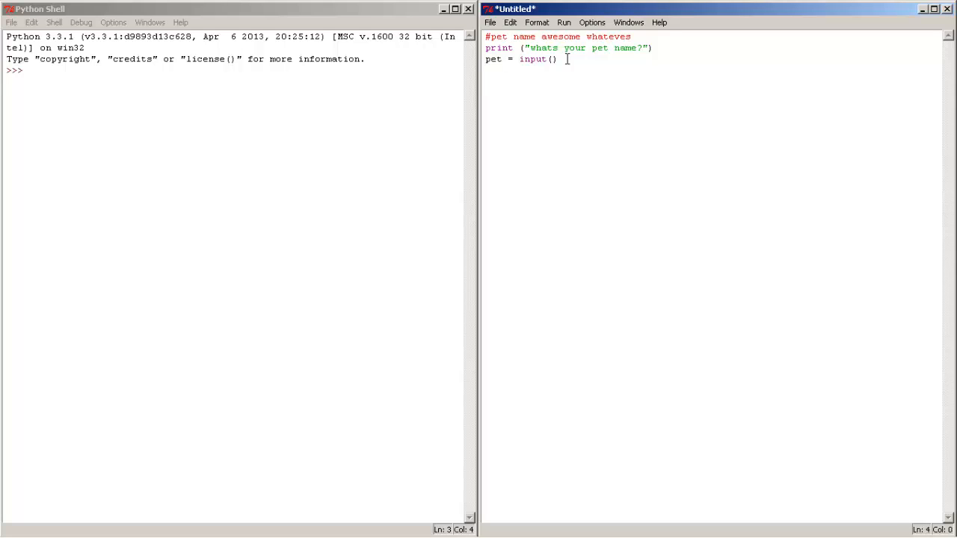
# - Add line 4: print (pet + " thats a nice pet name")
pyautogui.write('print')
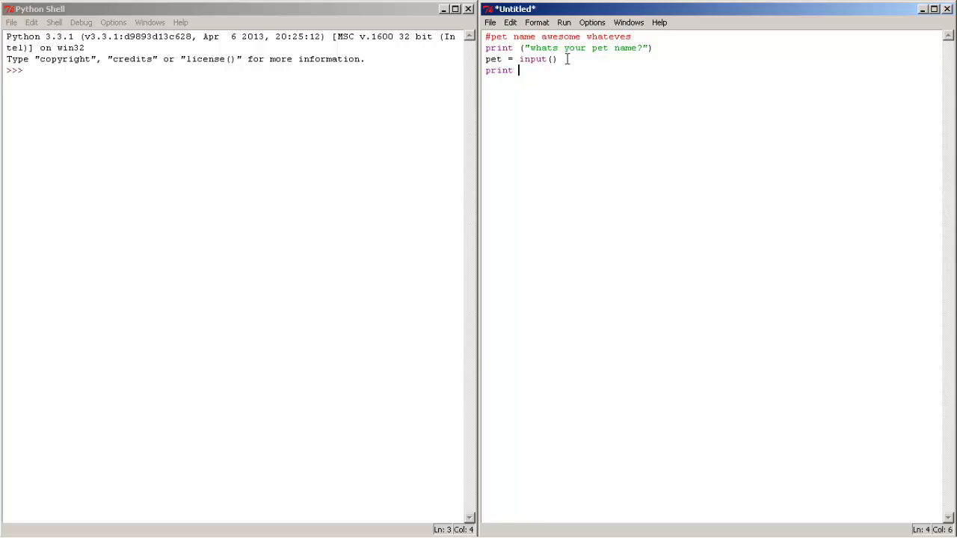
pyautogui.write('()')
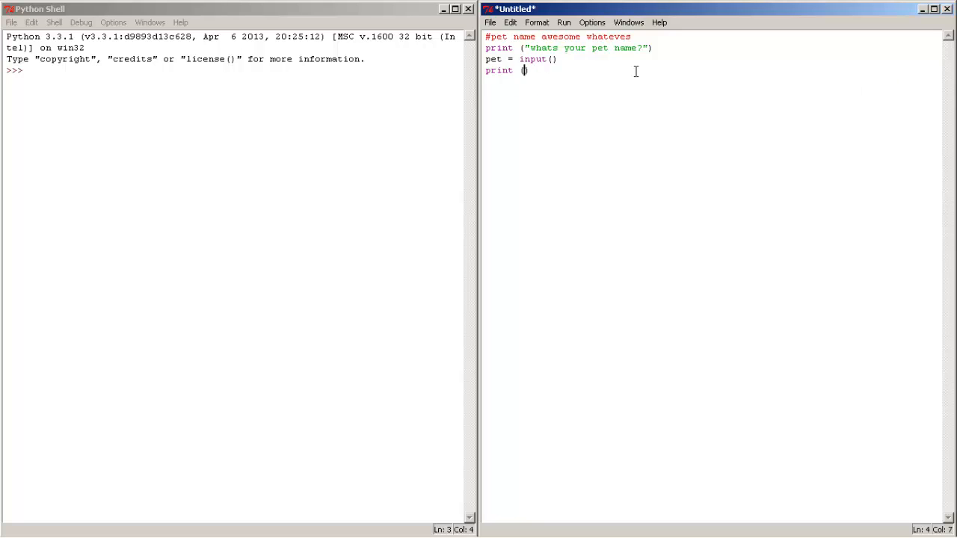
pyautogui.write('pet')
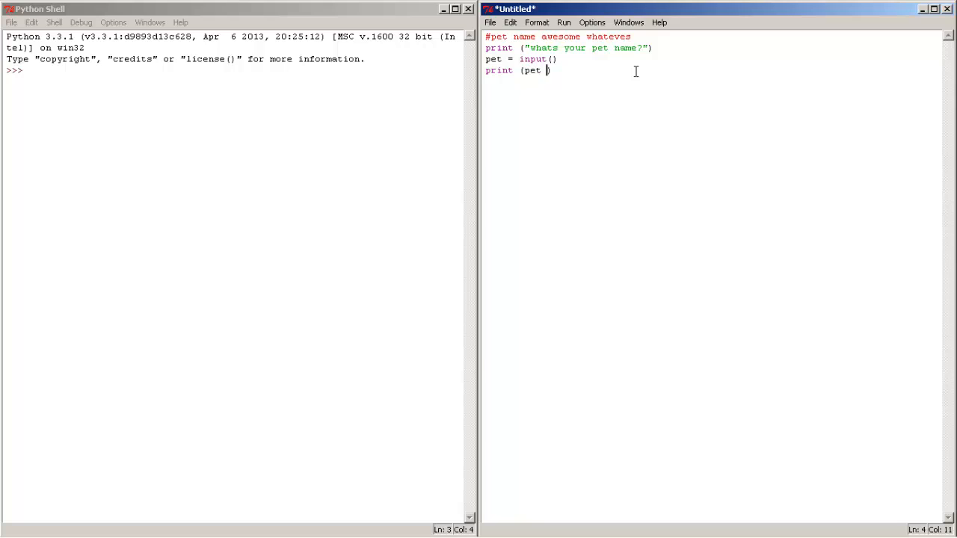
pyautogui.write('+')
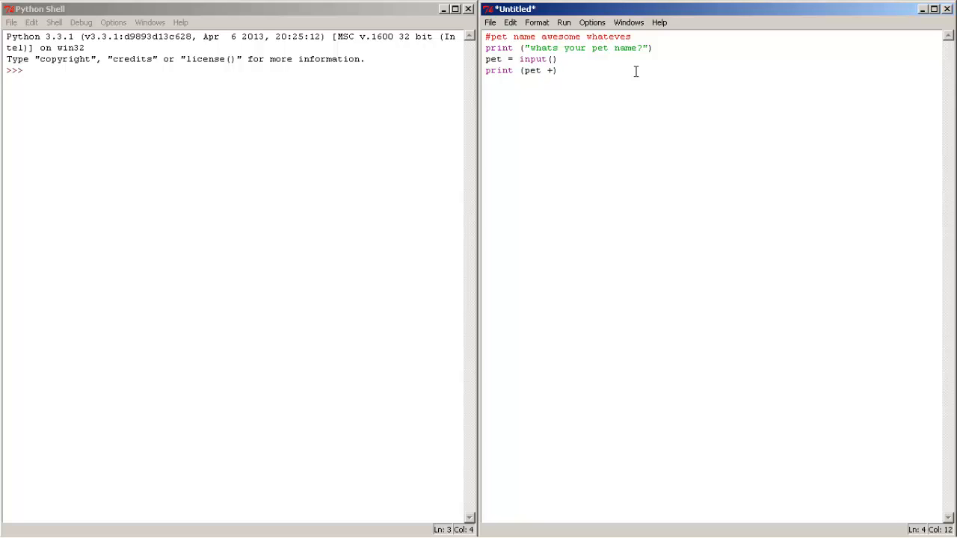
pyautogui.write('" "')
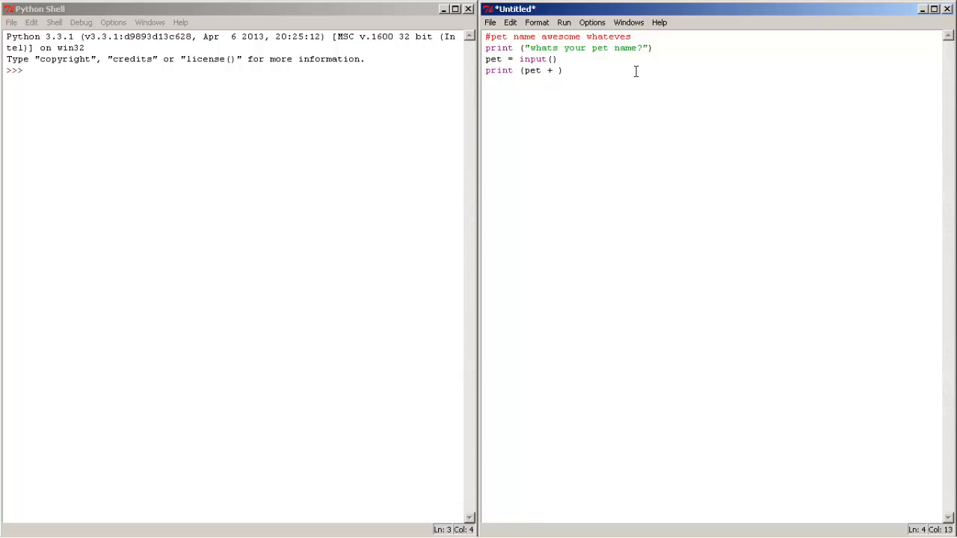
pyautogui.write('"')
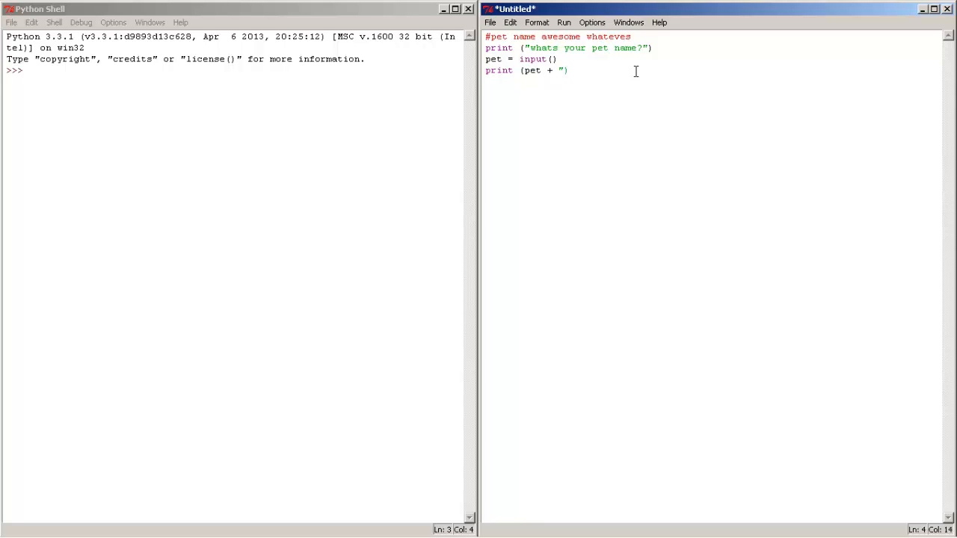
pyautogui.write('thats a nice')
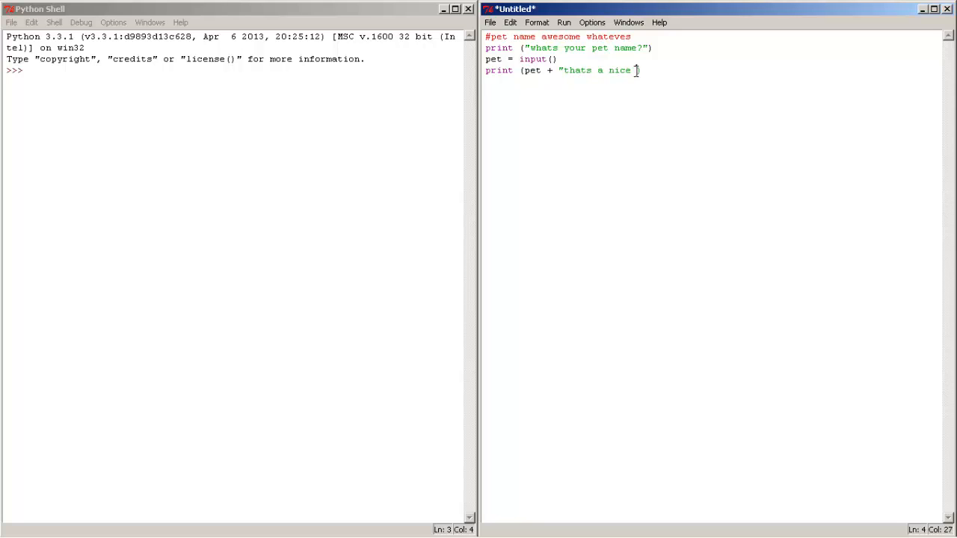
pyautogui.write('pet')
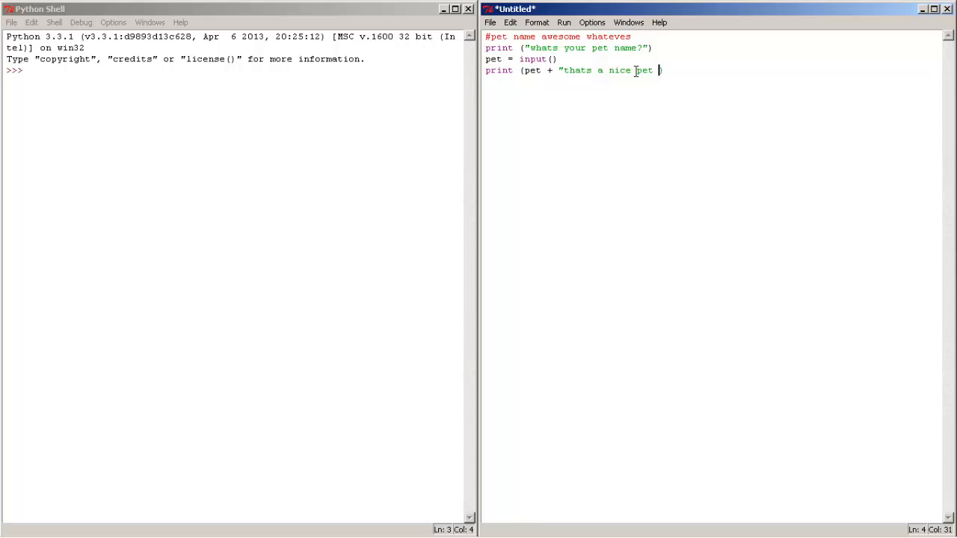
pyautogui.write('name')
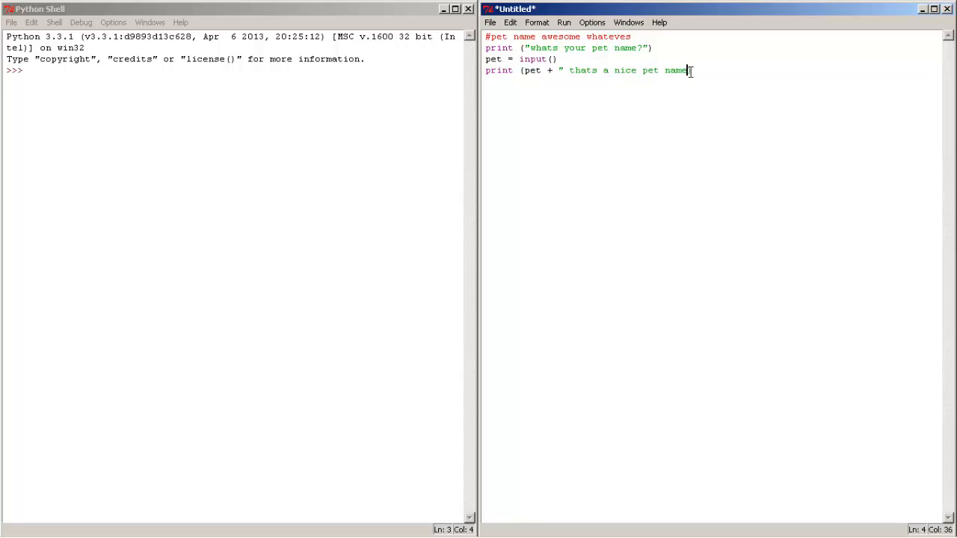
pyautogui.write('")')
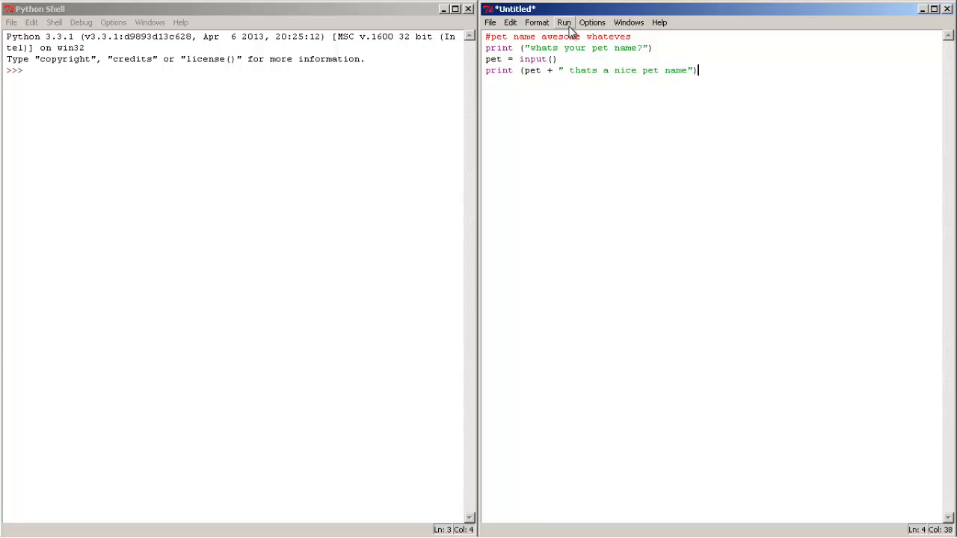
# - Run the module, agreeing to save it first as petname.py on the Desktop
pyautogui.click(563, 23)
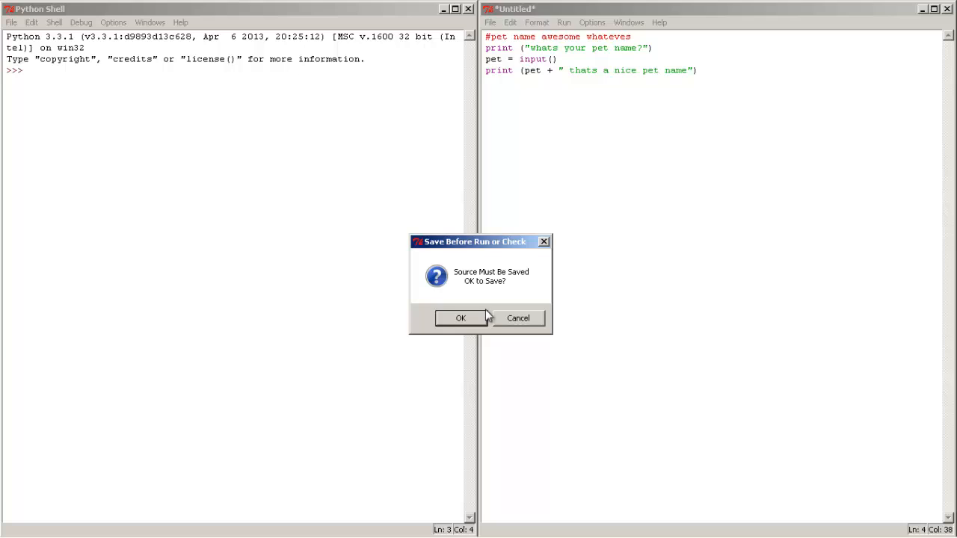
pyautogui.click(461, 317)
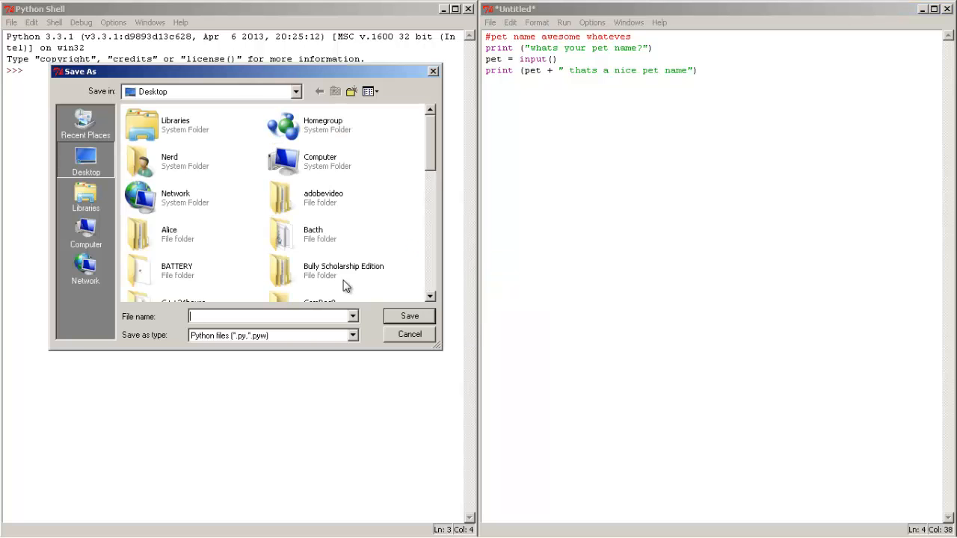
pyautogui.write('petname')
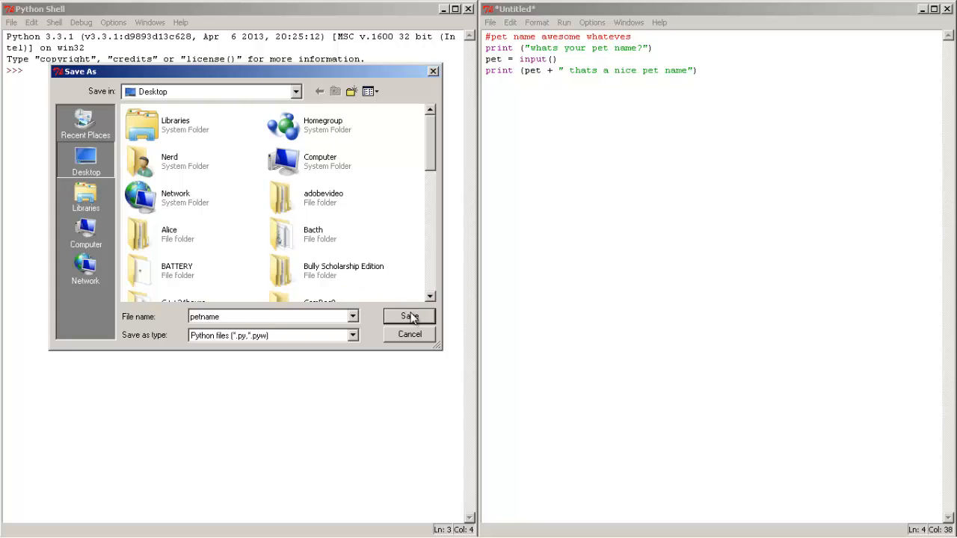
pyautogui.click(410, 317)
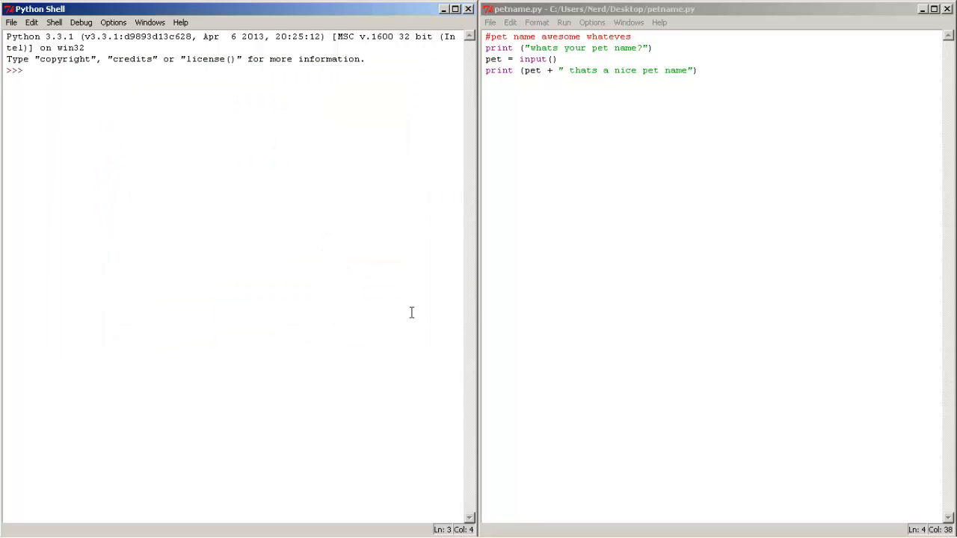
pyautogui.moveTo(389, 239)
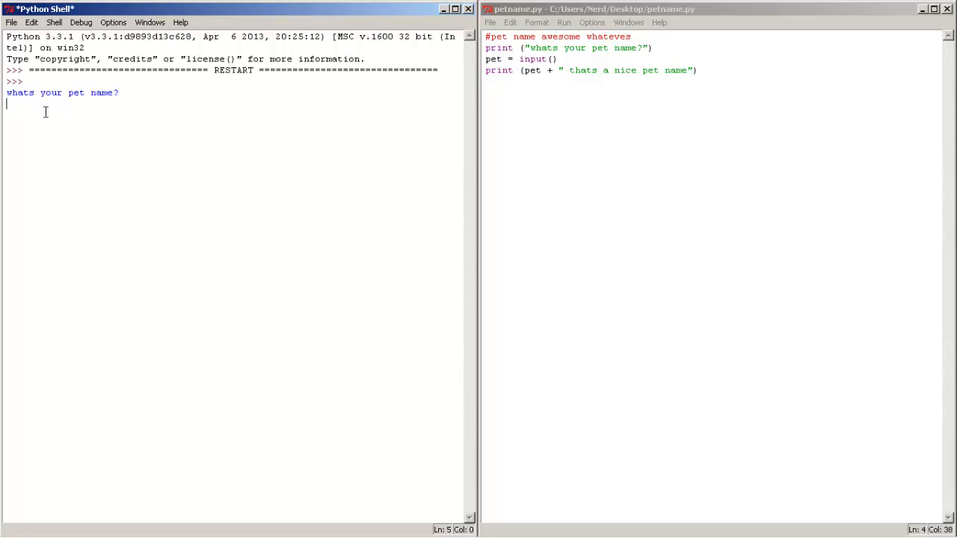
# - Answer the shell's 'whats your pet name?' prompt with cook
pyautogui.write('cook')
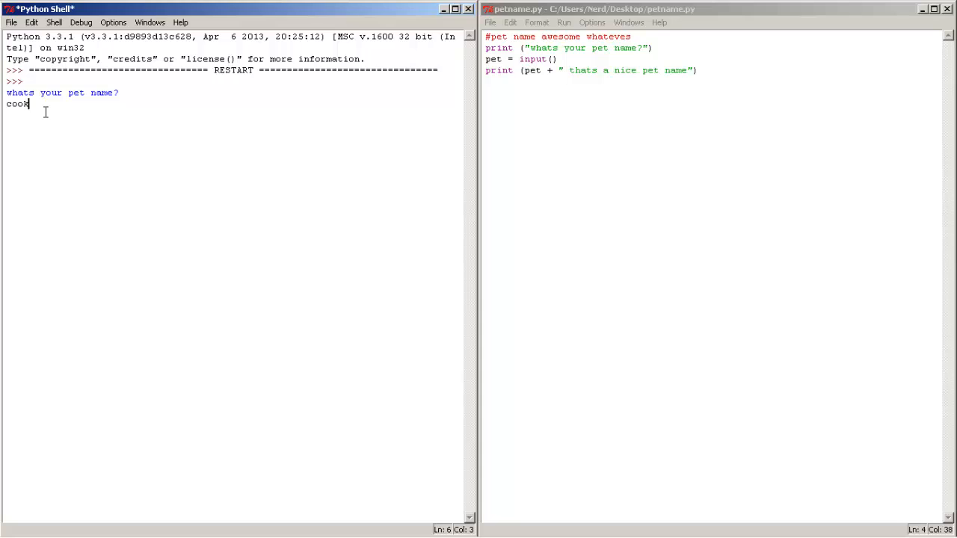